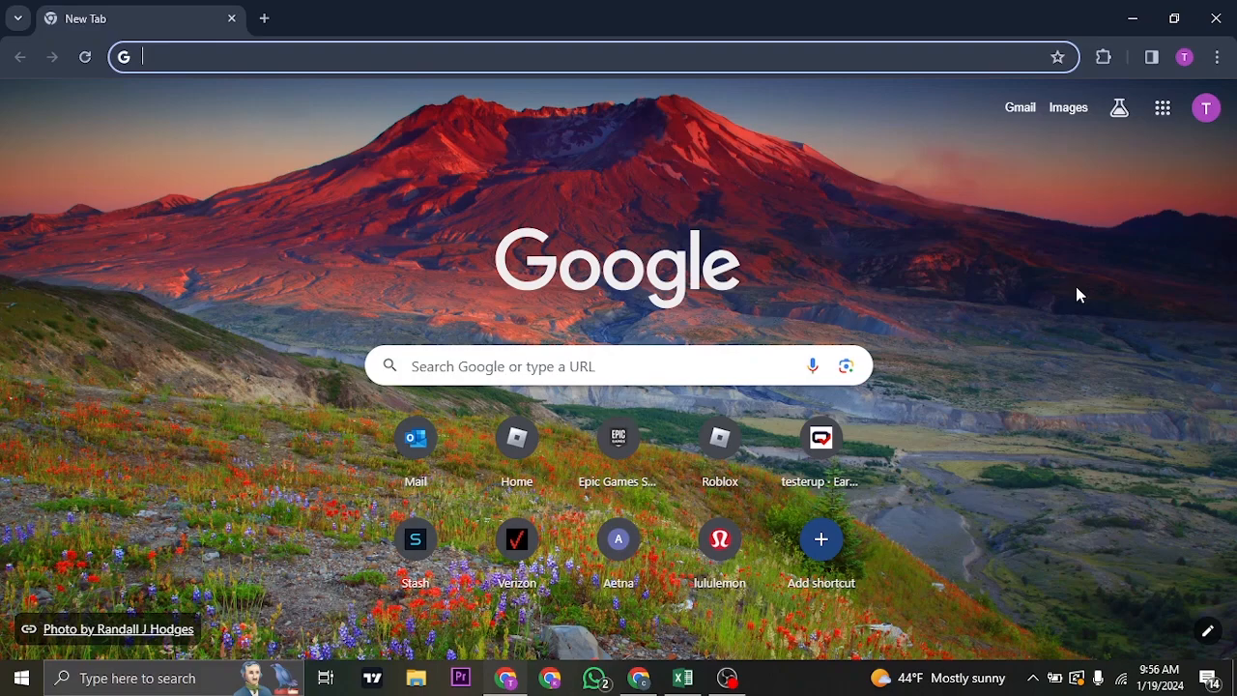
mouse_move(544, 128)
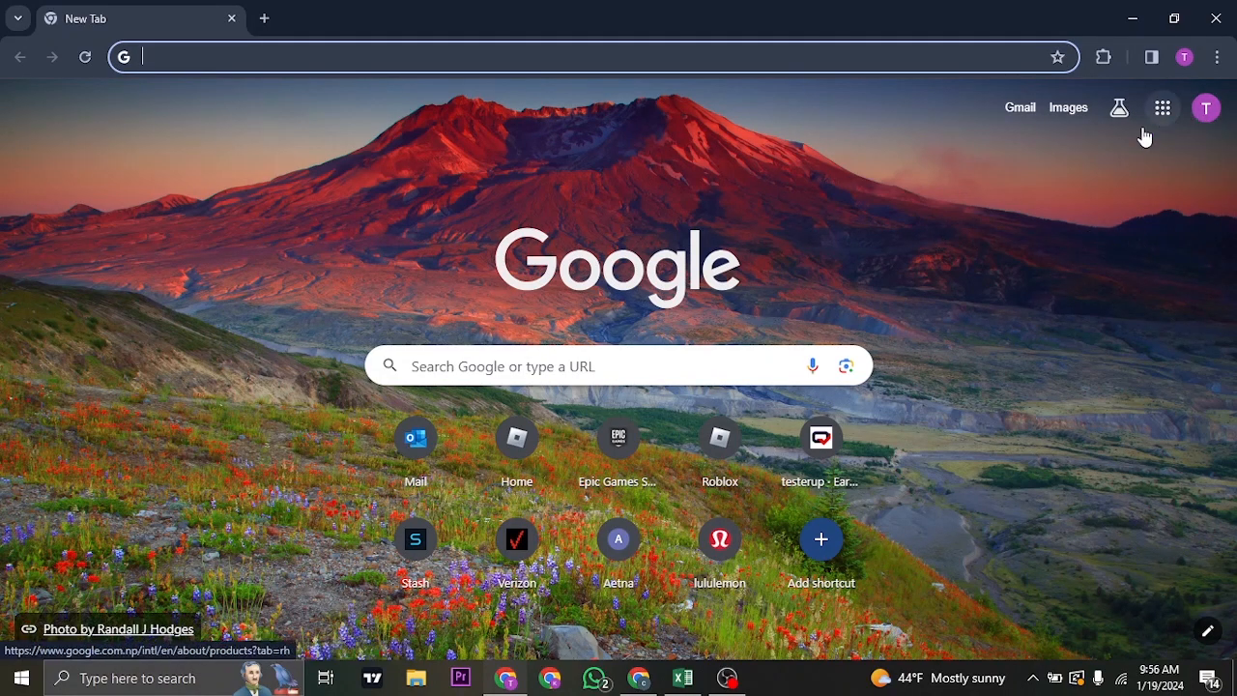
mouse_move(1217, 56)
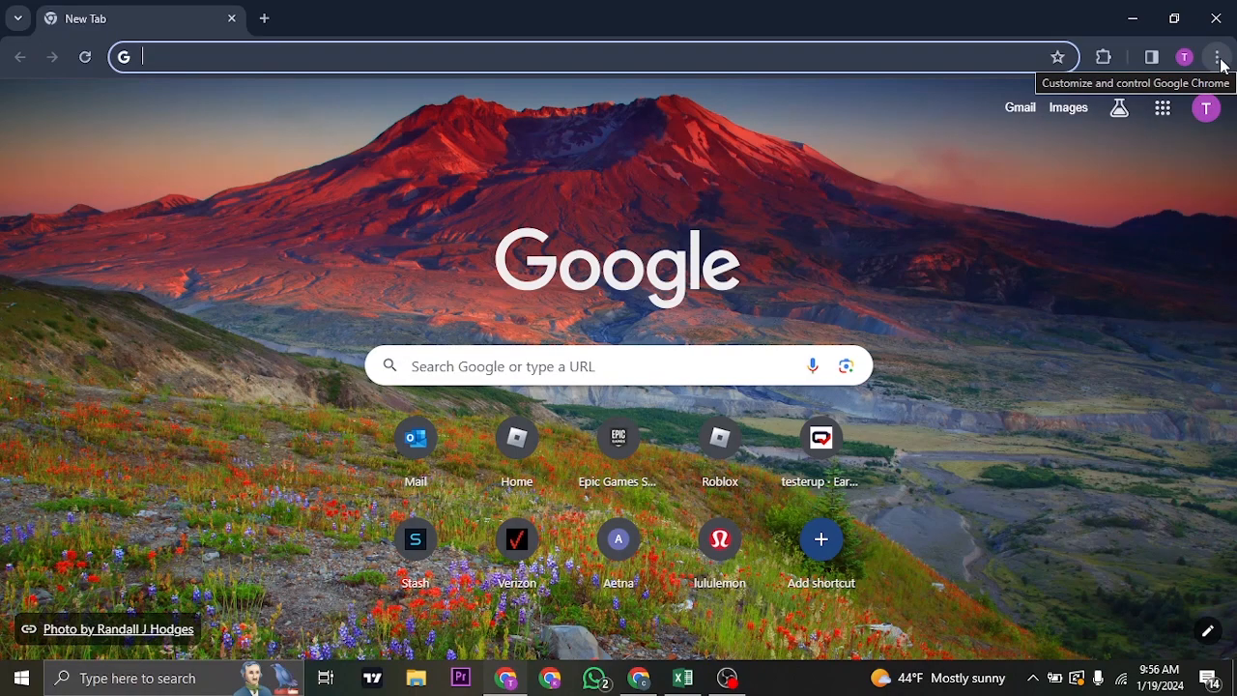
mouse_move(1225, 20)
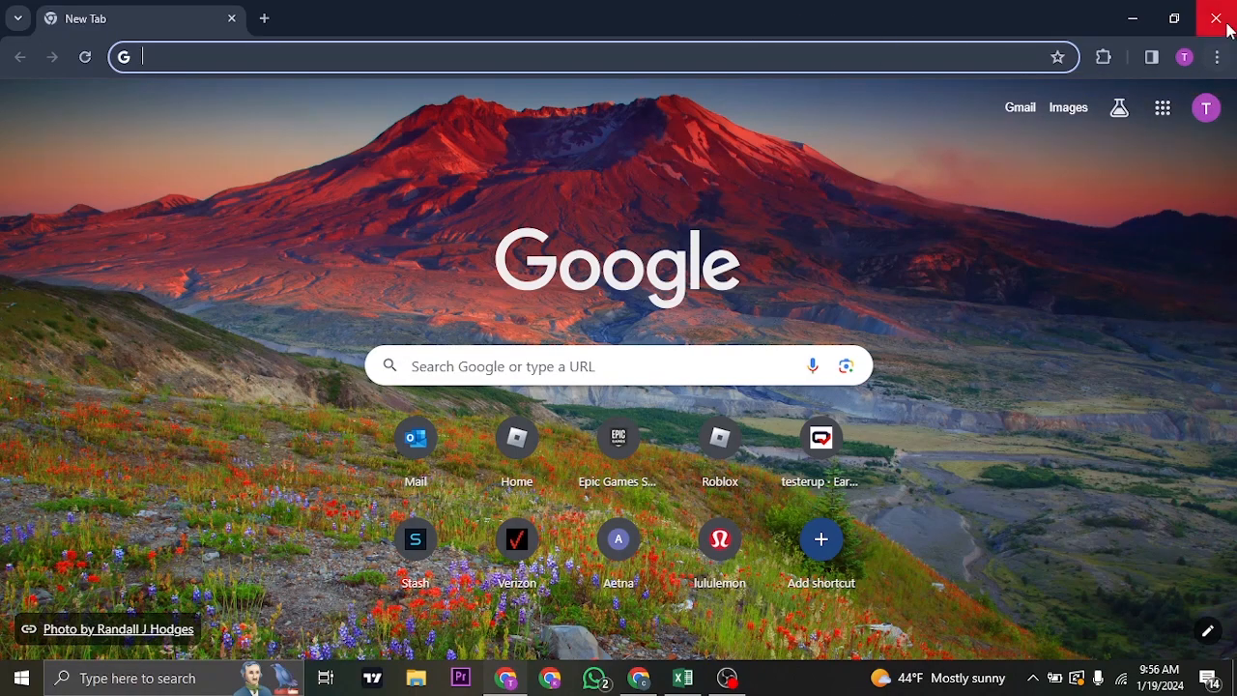
Step: Open the About Google Chrome page from the Help submenu of the main menu
left_click(1217, 56)
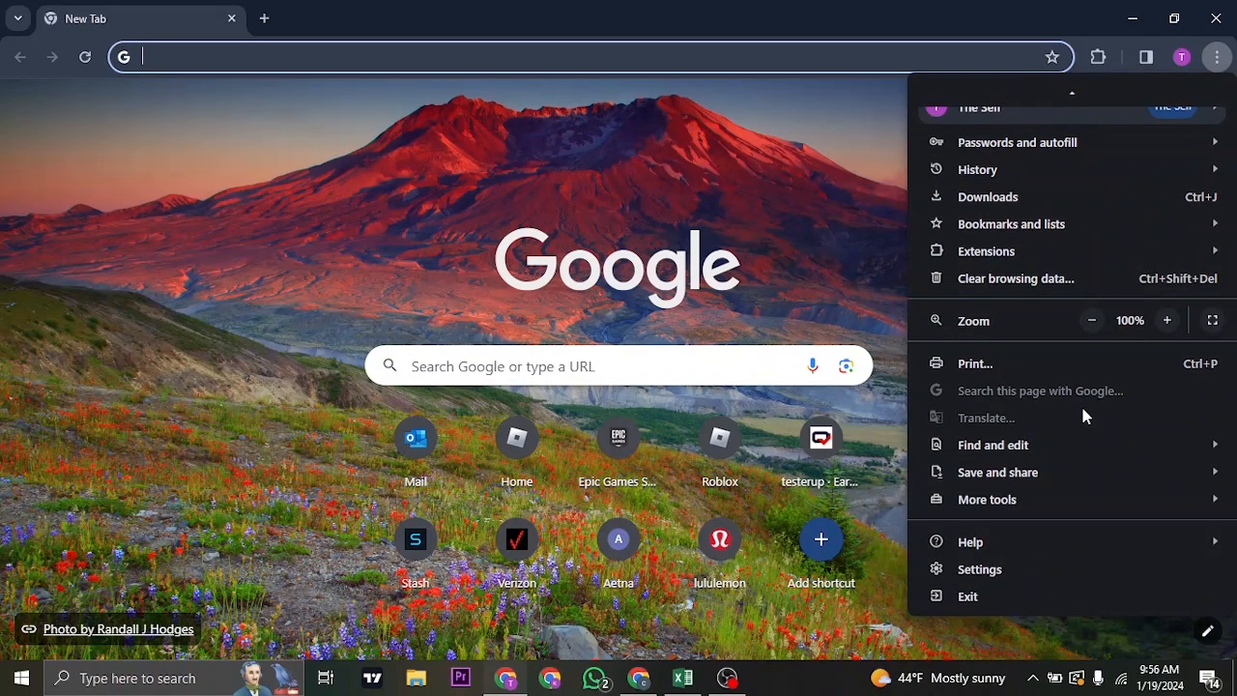
mouse_move(971, 541)
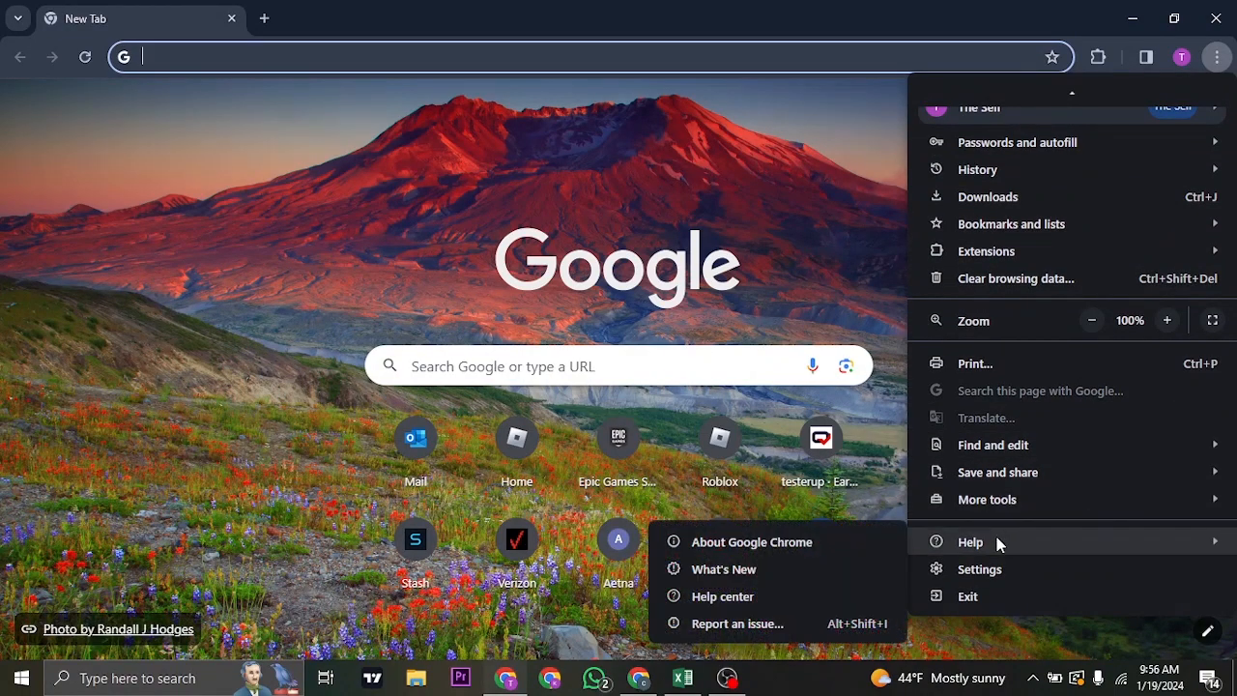
mouse_move(1045, 543)
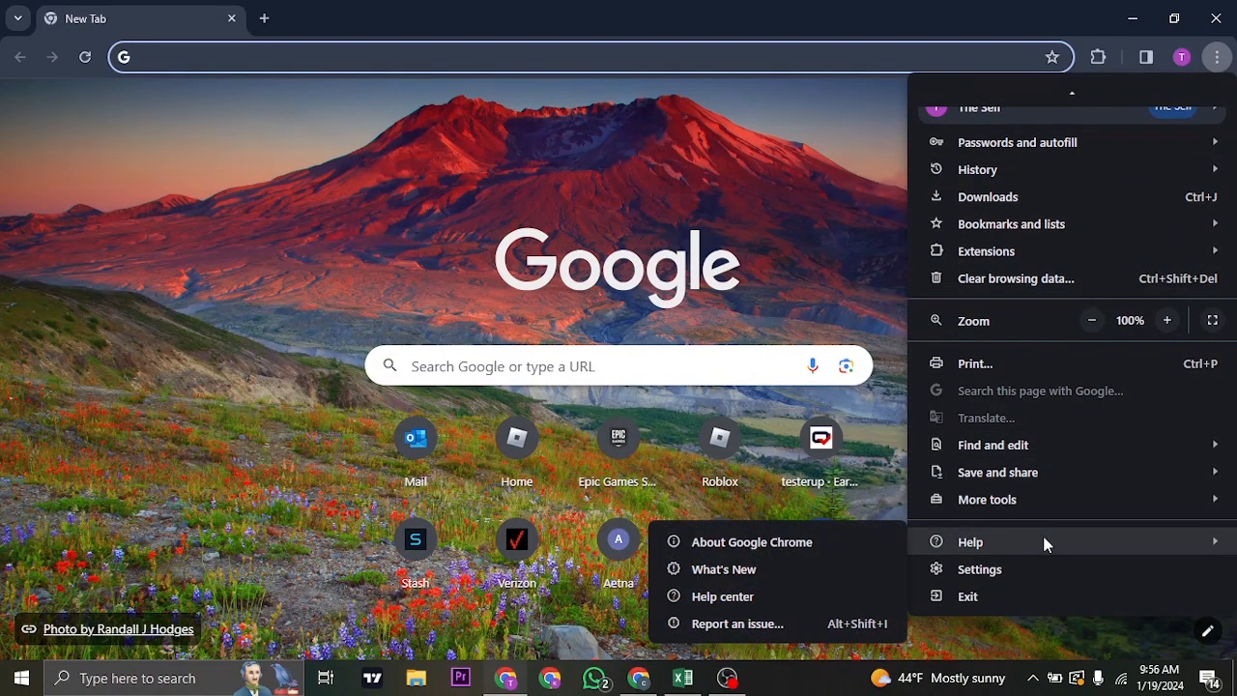
mouse_move(717, 546)
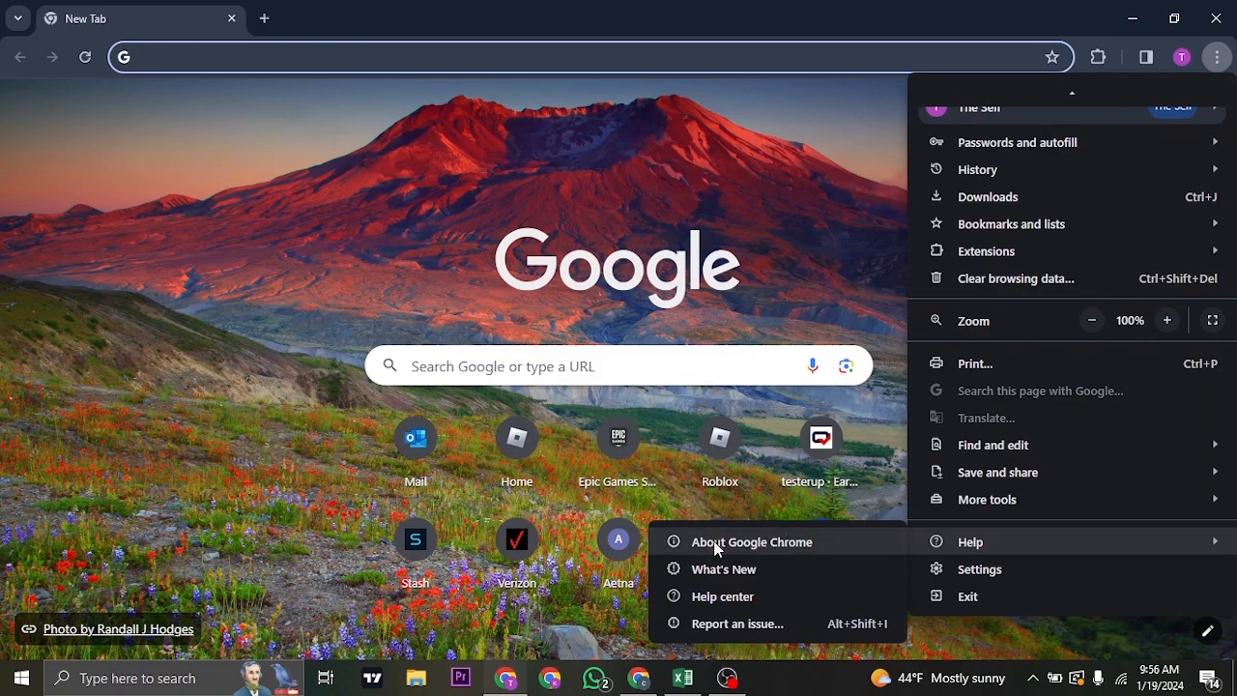
left_click(752, 541)
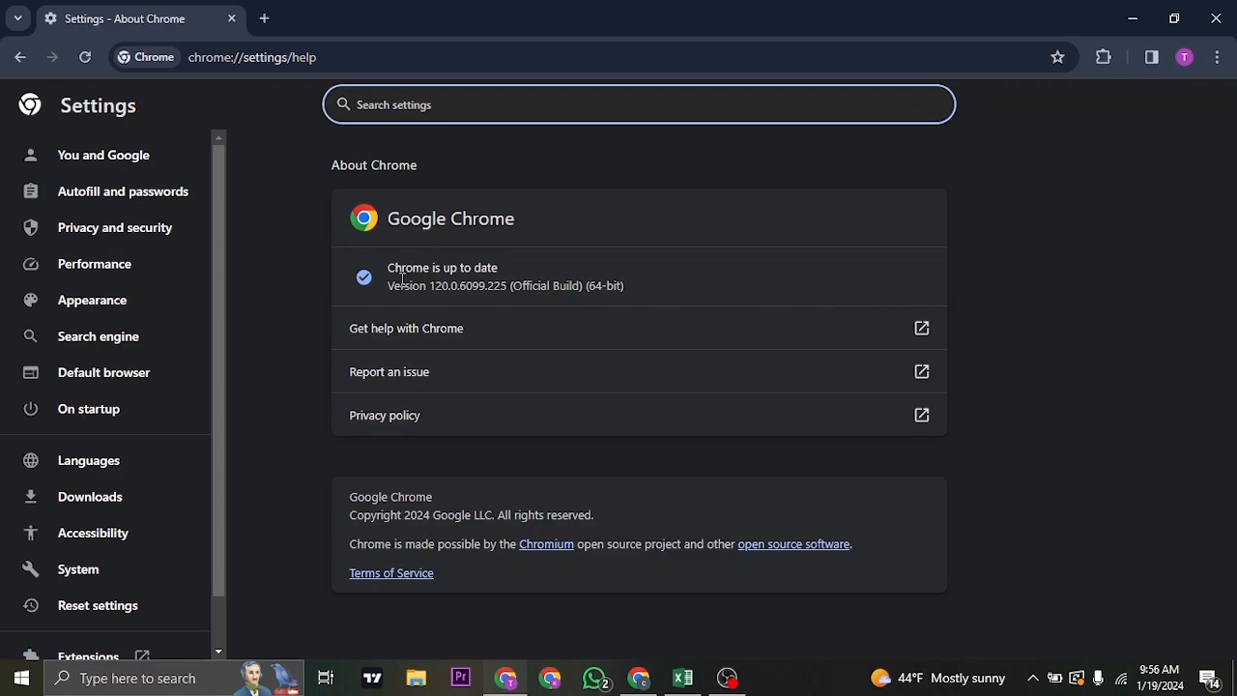
Step: Load drive.google.com in a new tab, then return to the About Chrome tab
double_click(441, 268)
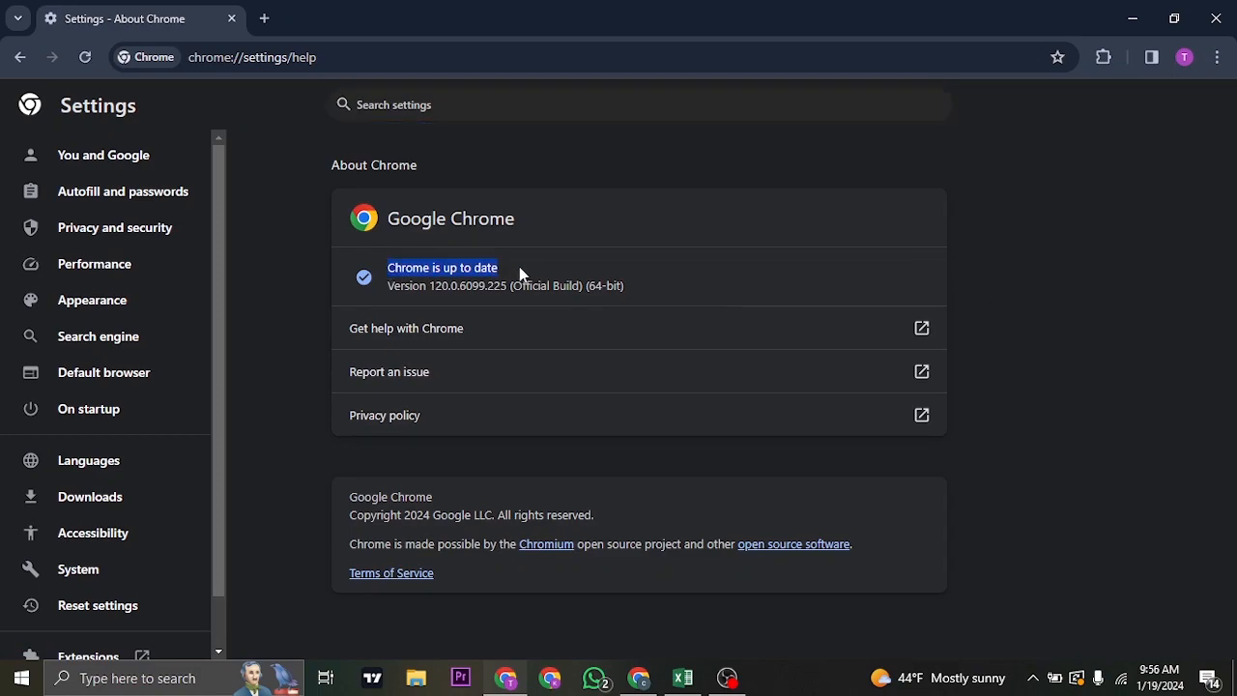
mouse_move(558, 283)
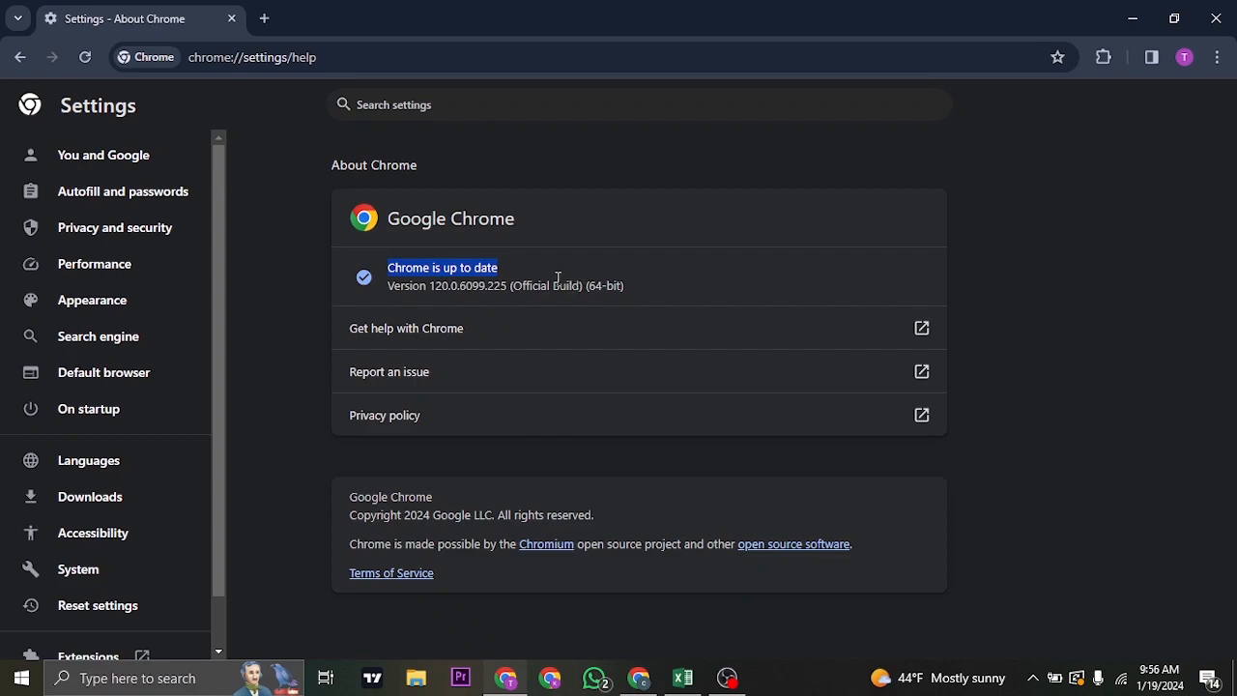
mouse_move(713, 253)
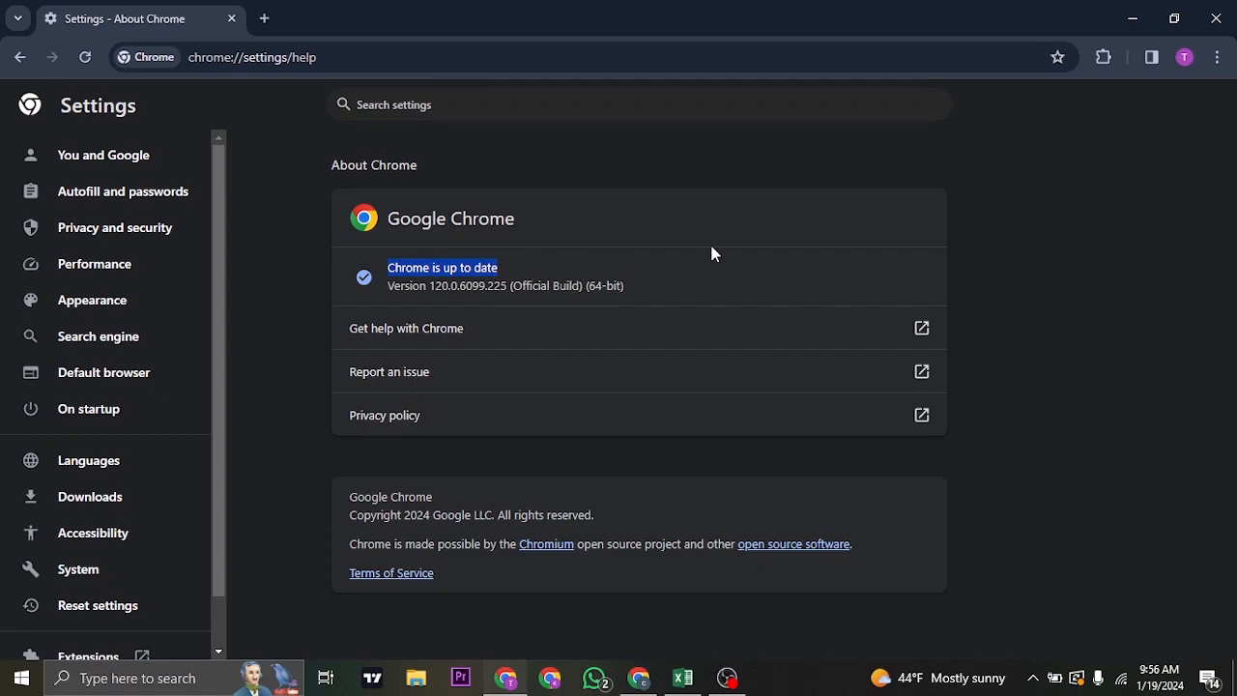
mouse_move(805, 282)
type("d")
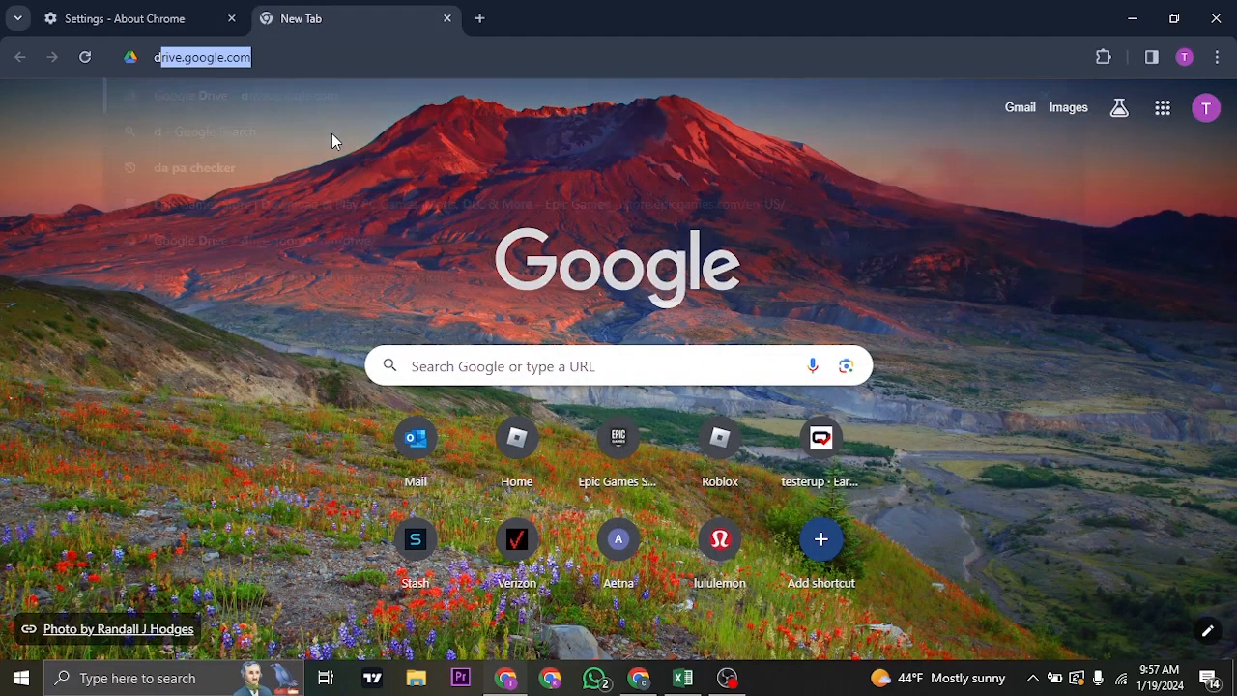
key("Enter")
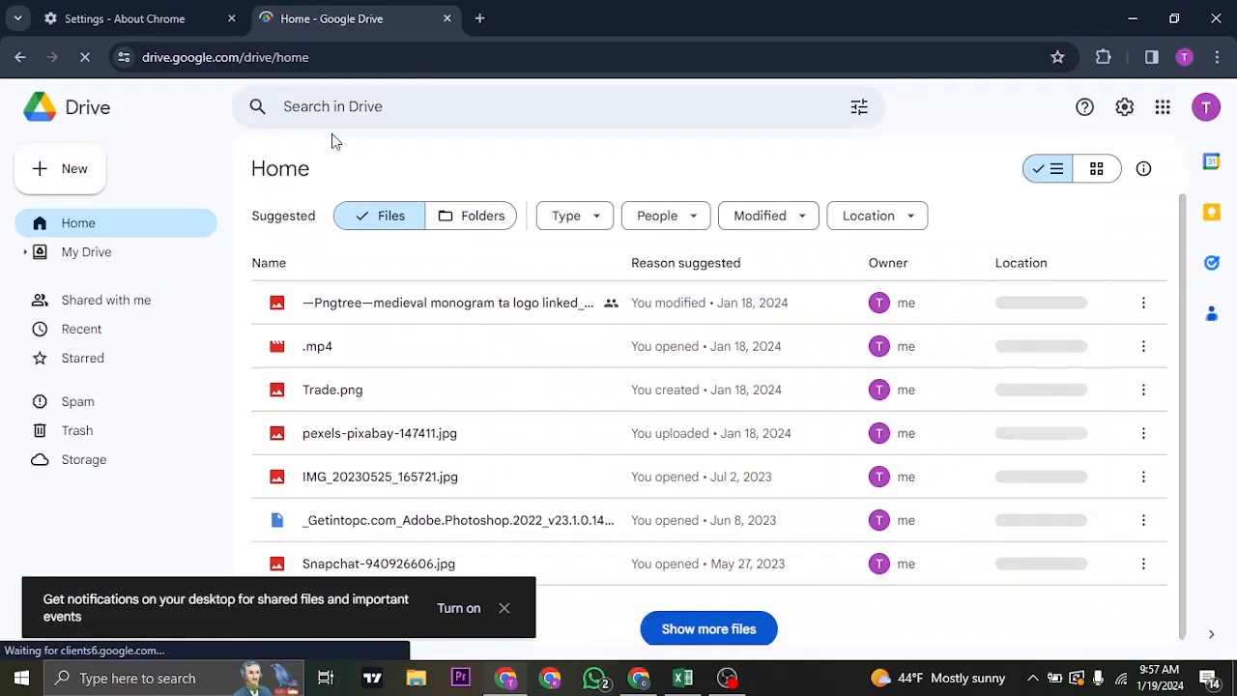
left_click(116, 19)
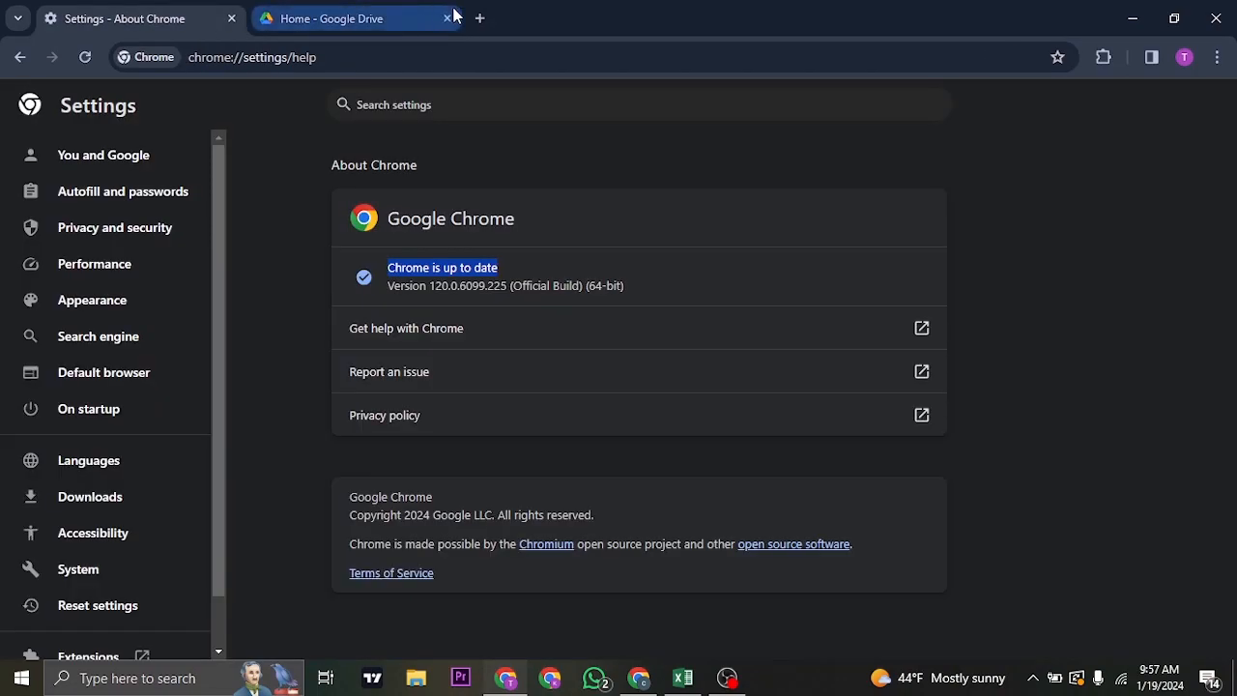
Step: Close the Google Drive tab
left_click(445, 18)
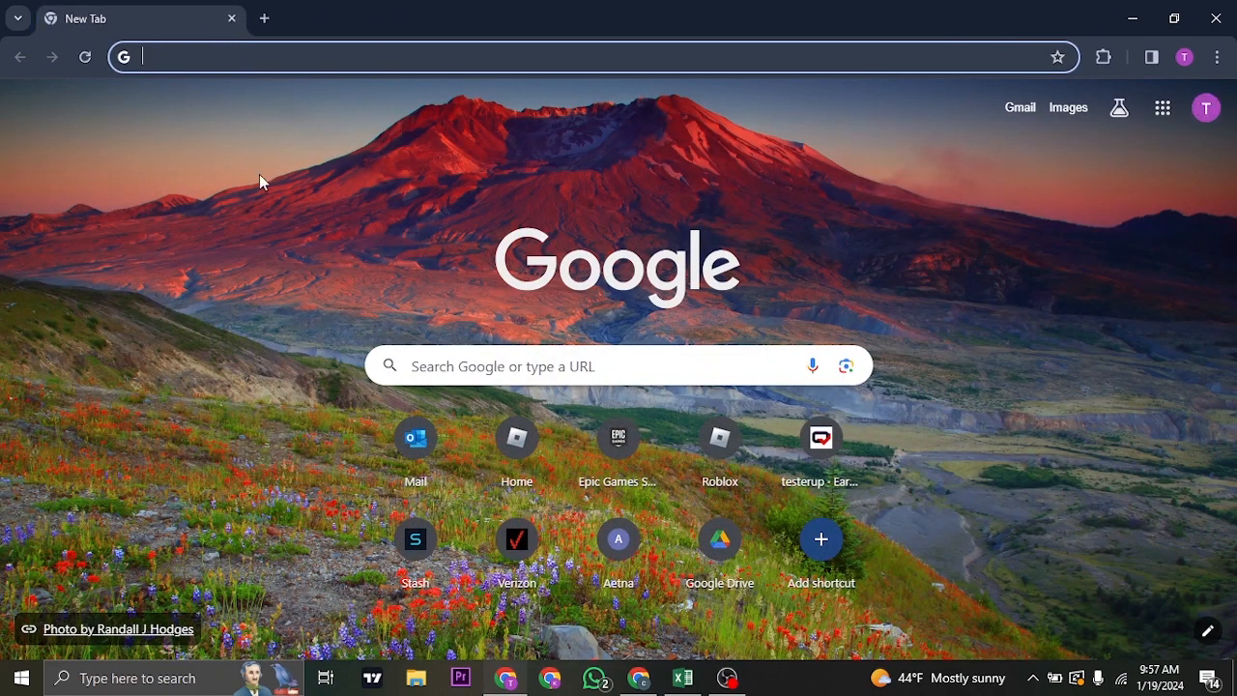
mouse_move(267, 213)
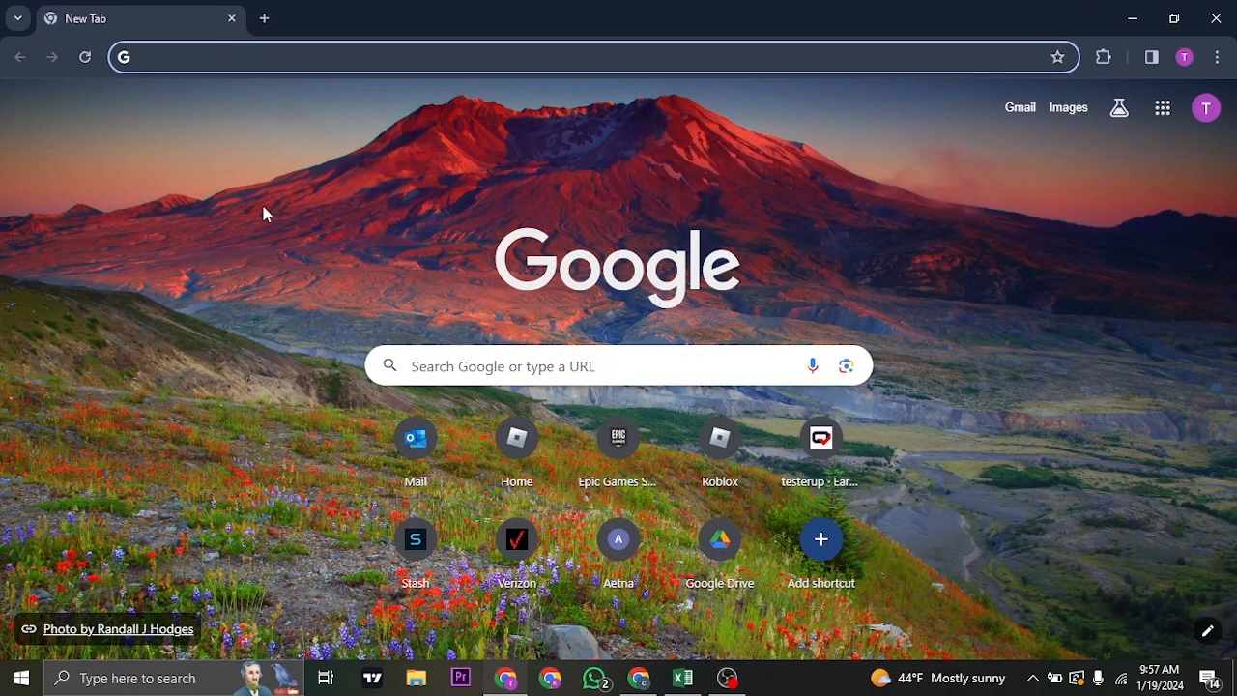